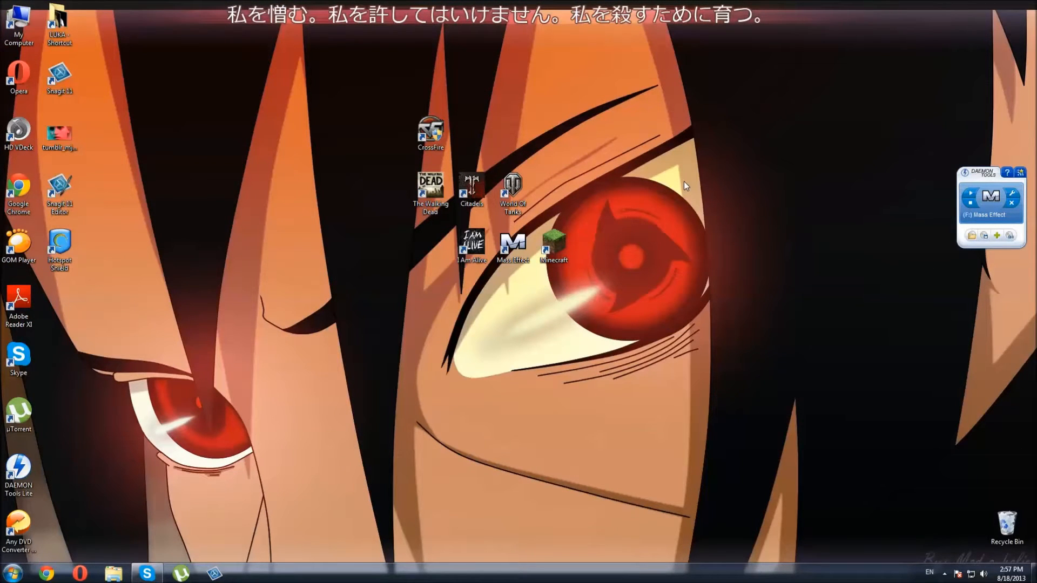
mouse_move(660, 174)
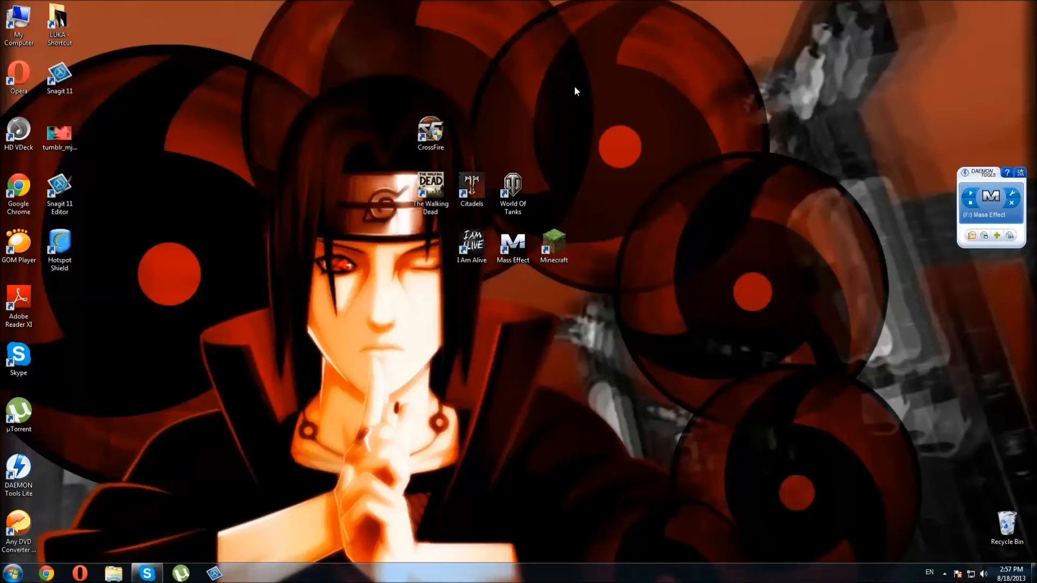
mouse_move(660, 206)
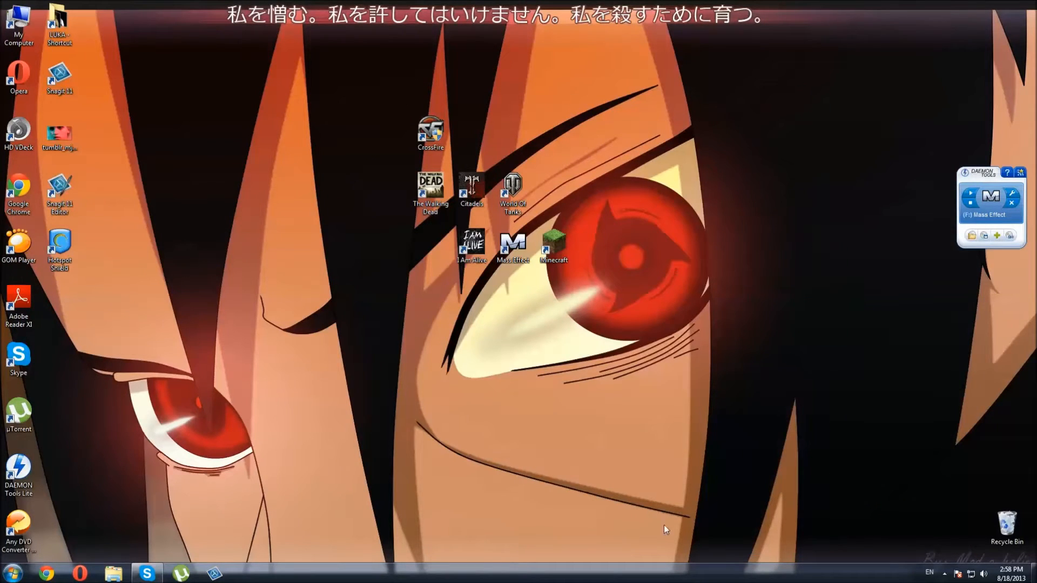
mouse_move(223, 206)
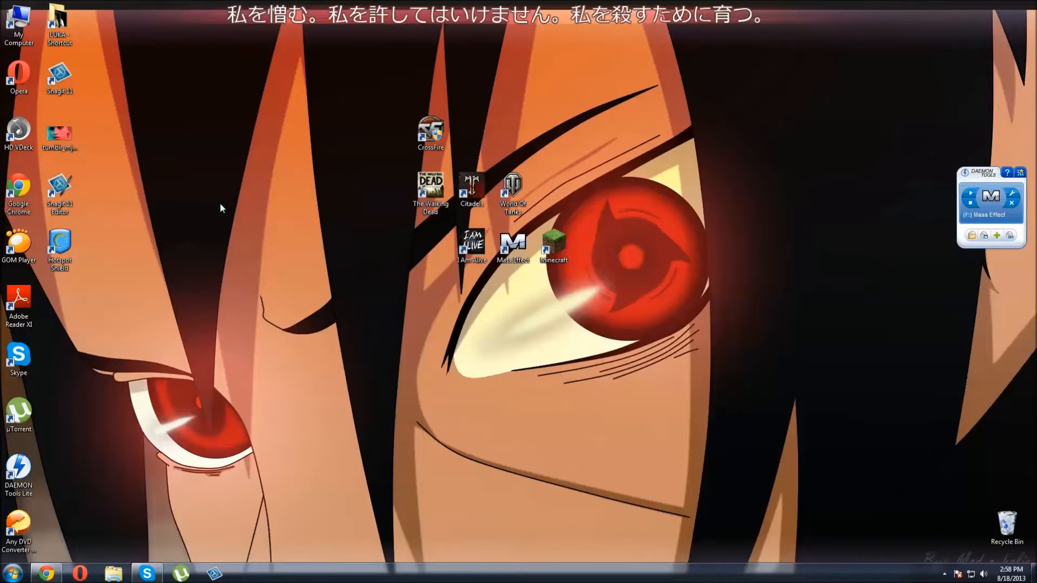
Start a new browser window at download.cnet.com/hotspot-shield/.
click(46, 573)
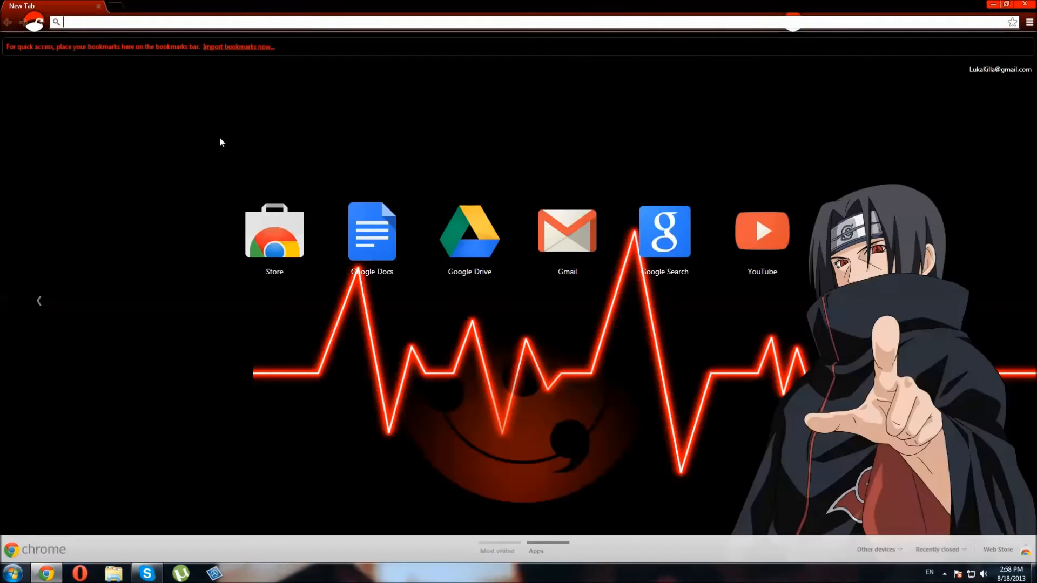
text(download.cnet.com/hotspot-shield/)
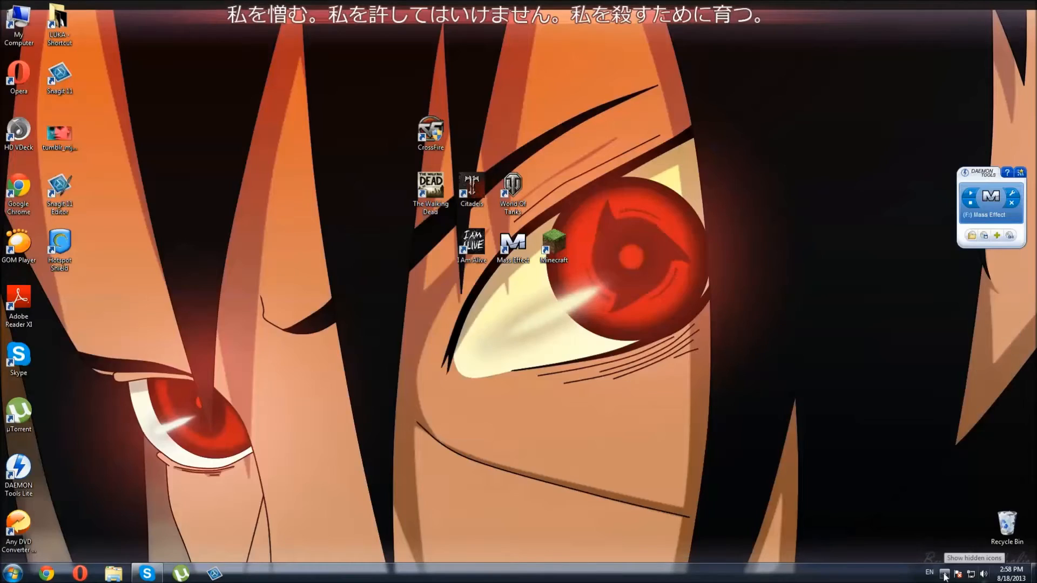
Launch Hotspot Shield from the tray, continue with the free plan and pause protection.
click(944, 572)
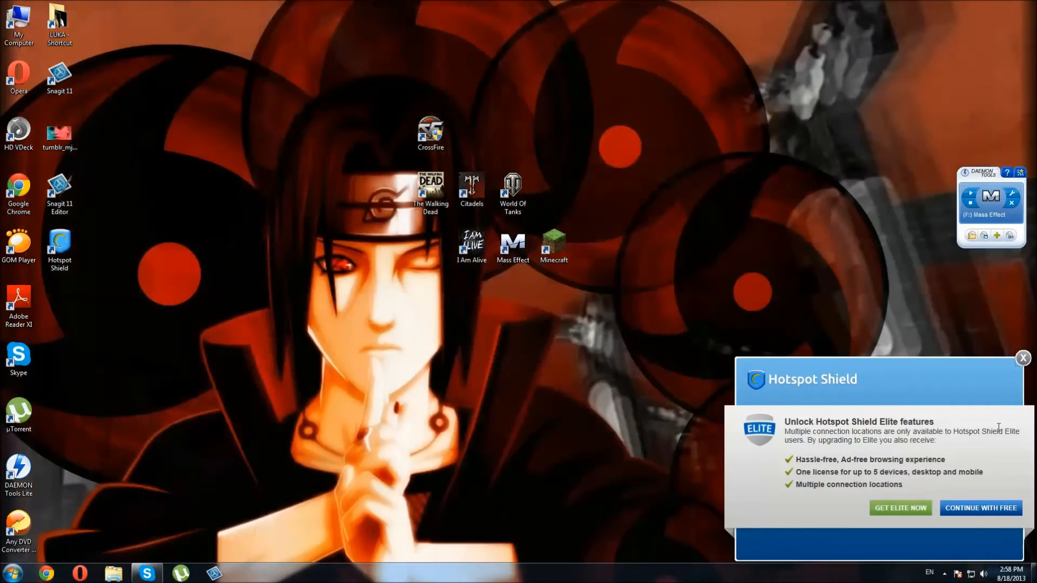
click(979, 507)
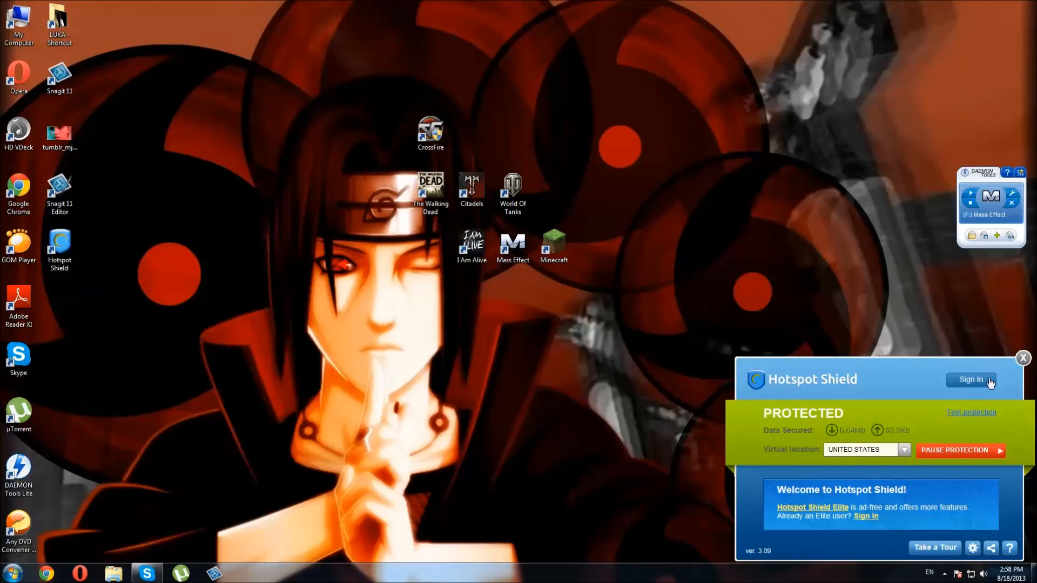
click(959, 450)
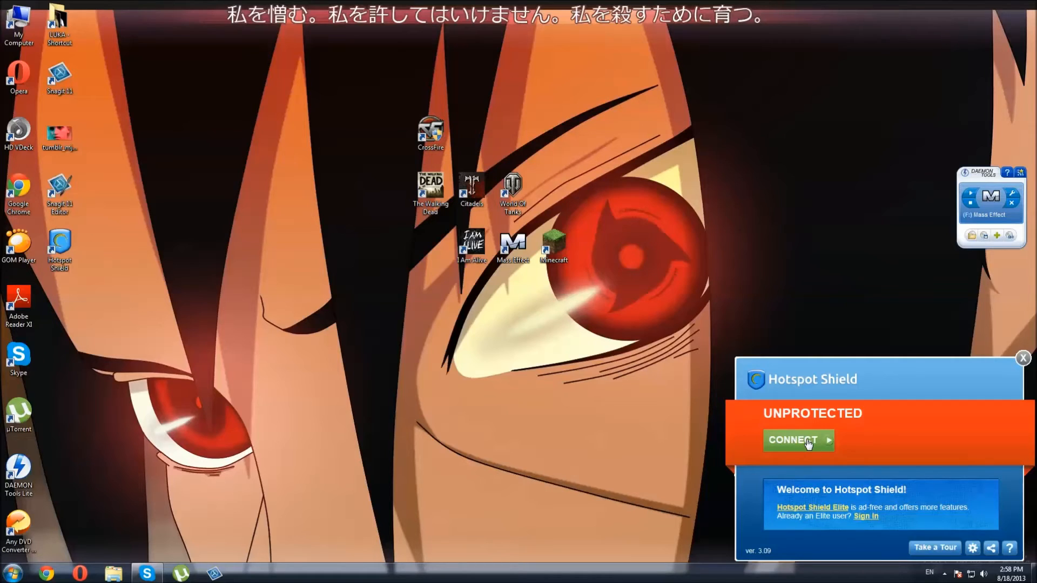
Reconnect the VPN to PROTECTED and expand the virtual location list.
click(798, 439)
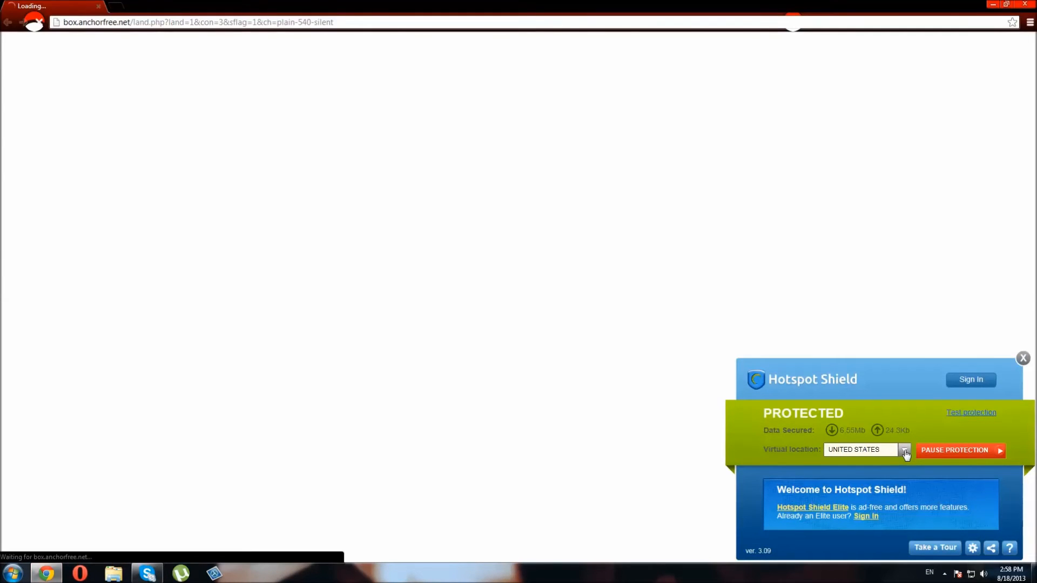
click(903, 450)
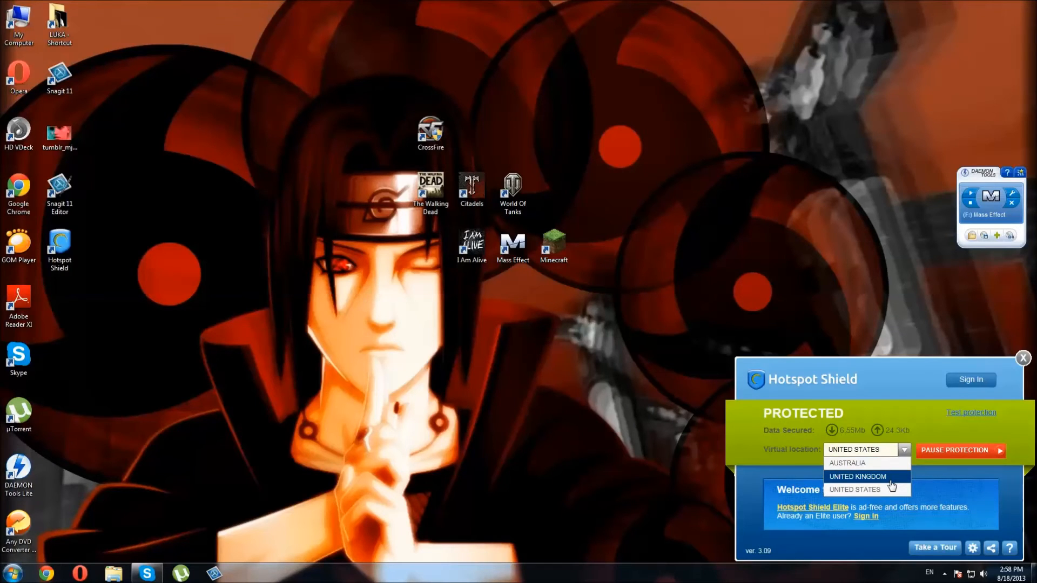
Keep United States as virtual location and reveal the hidden tray icons again.
click(1022, 357)
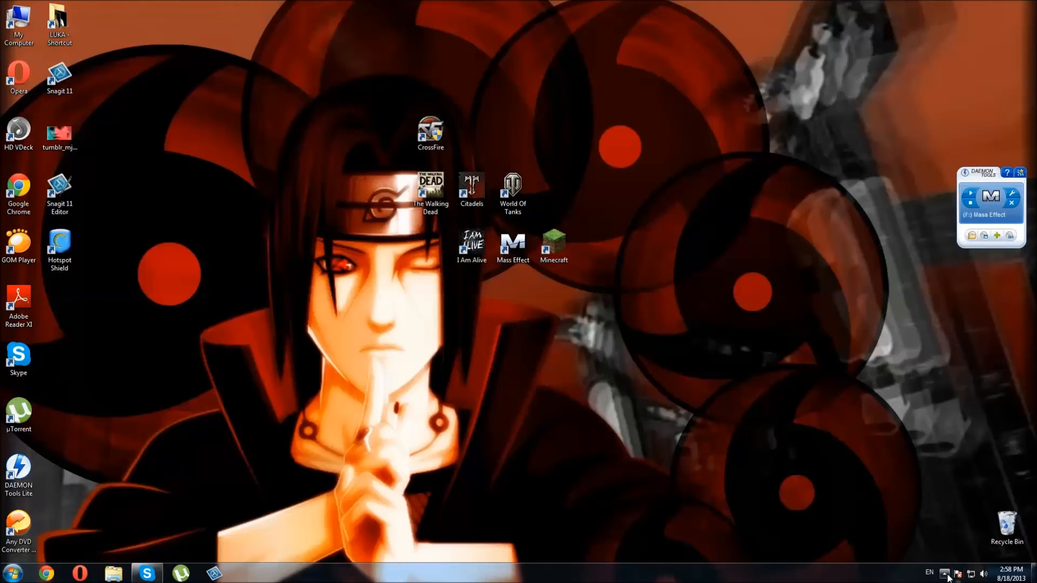
click(945, 572)
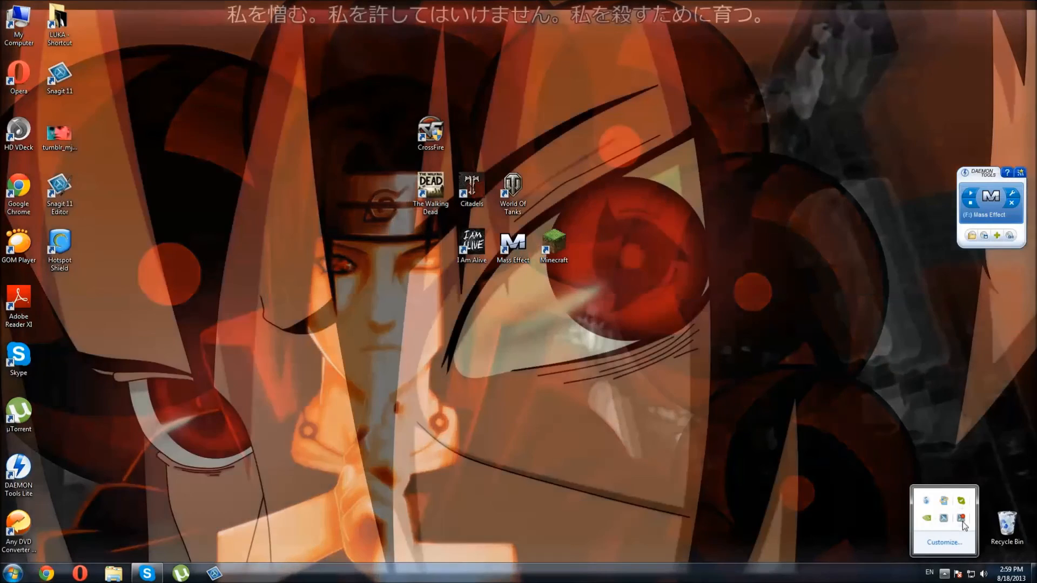